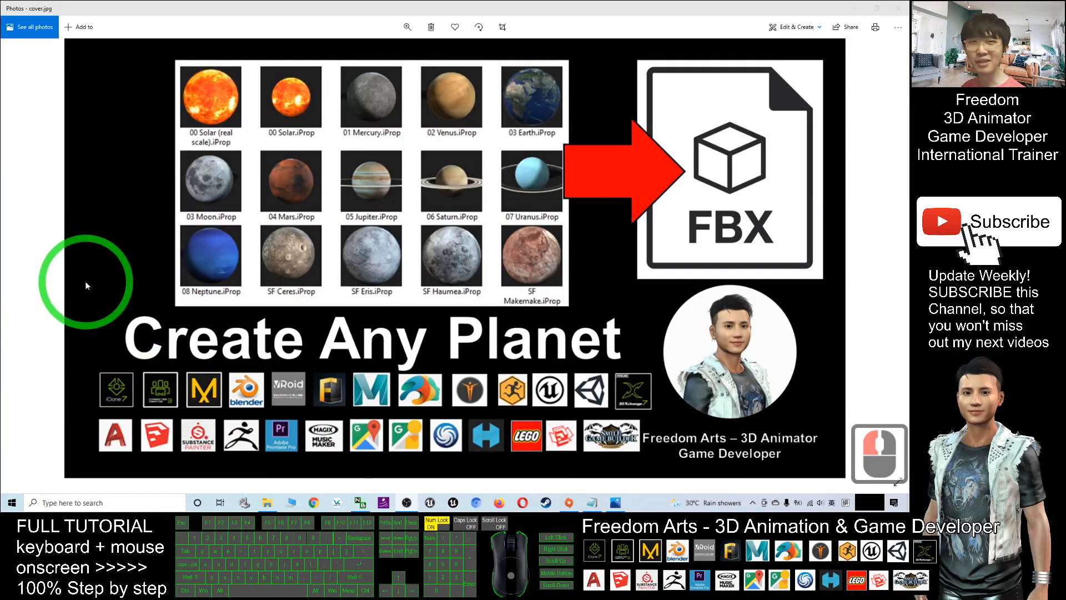
pyautogui.moveTo(119, 296)
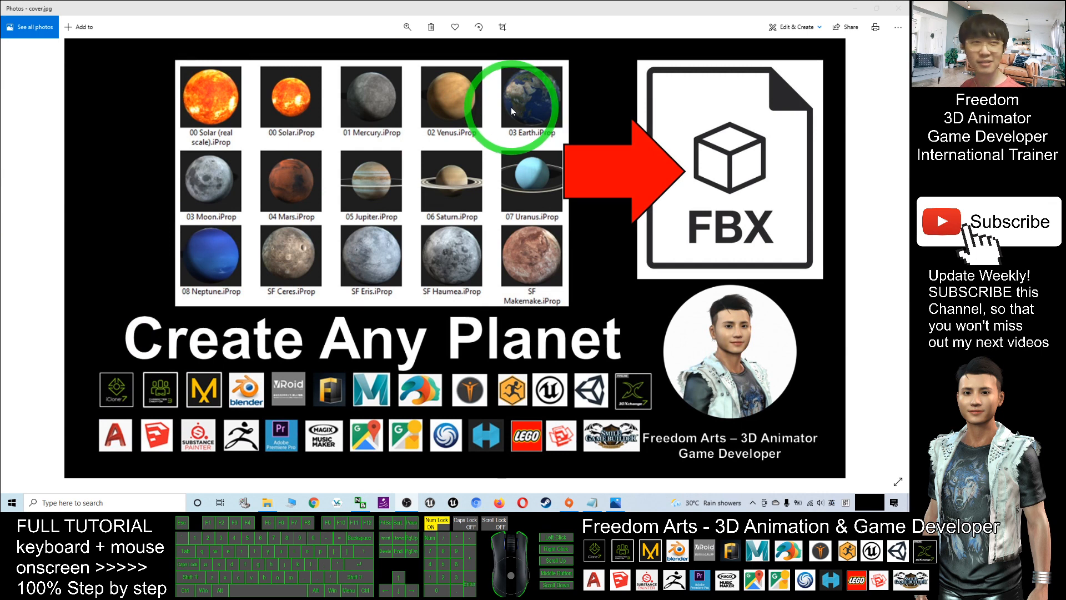
pyautogui.moveTo(483, 106)
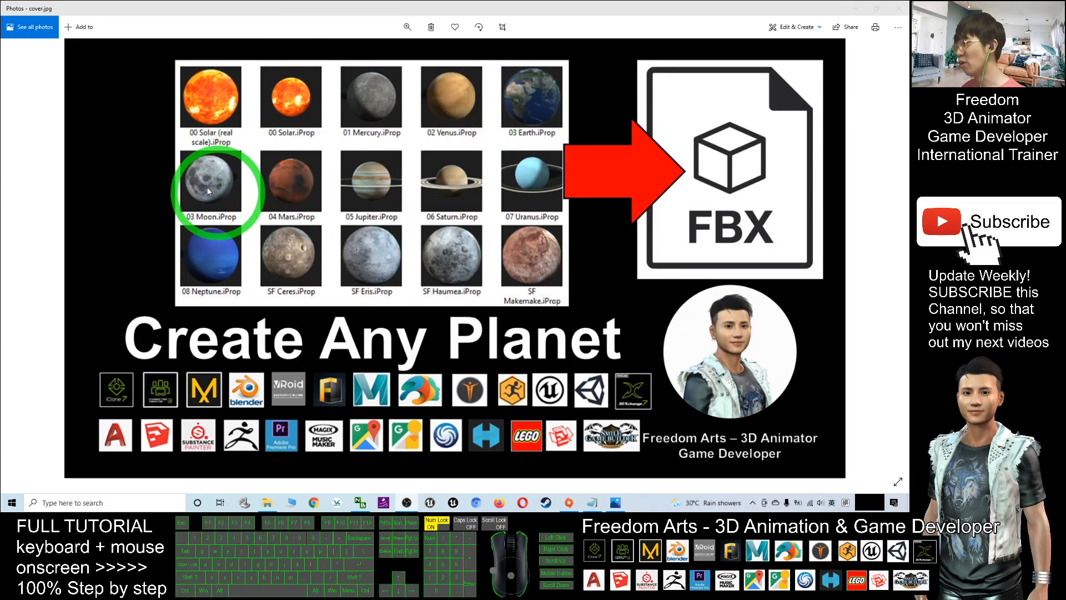
pyautogui.moveTo(310, 323)
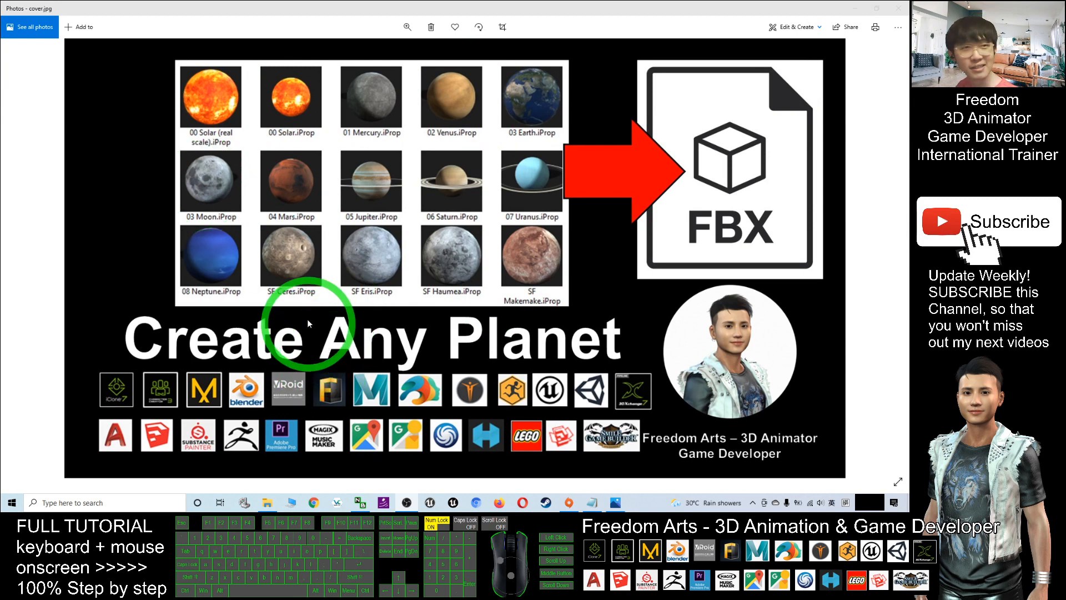
pyautogui.moveTo(288, 238)
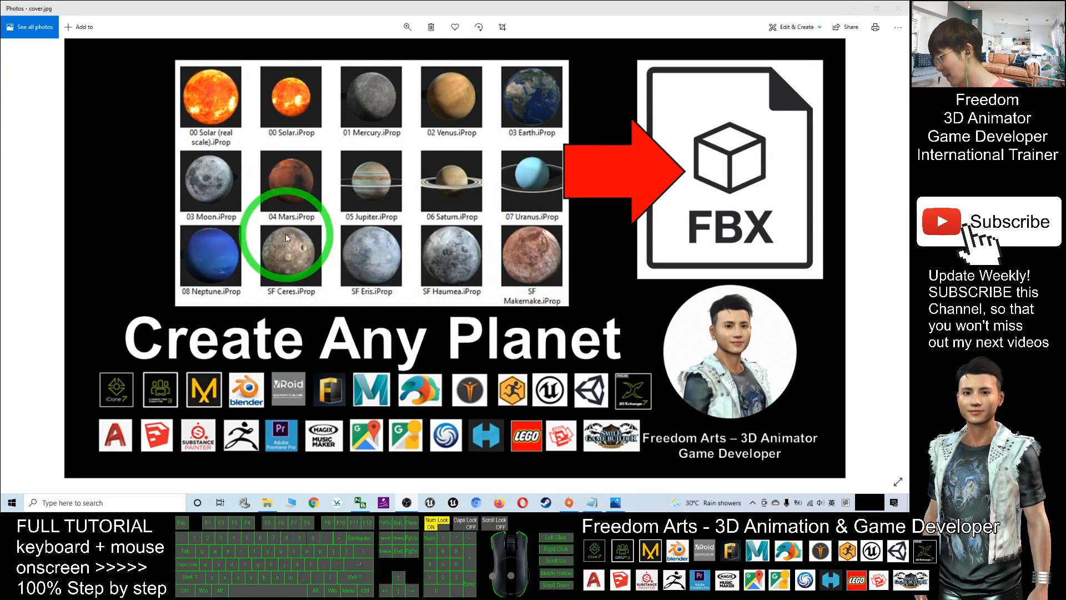
pyautogui.moveTo(522, 256)
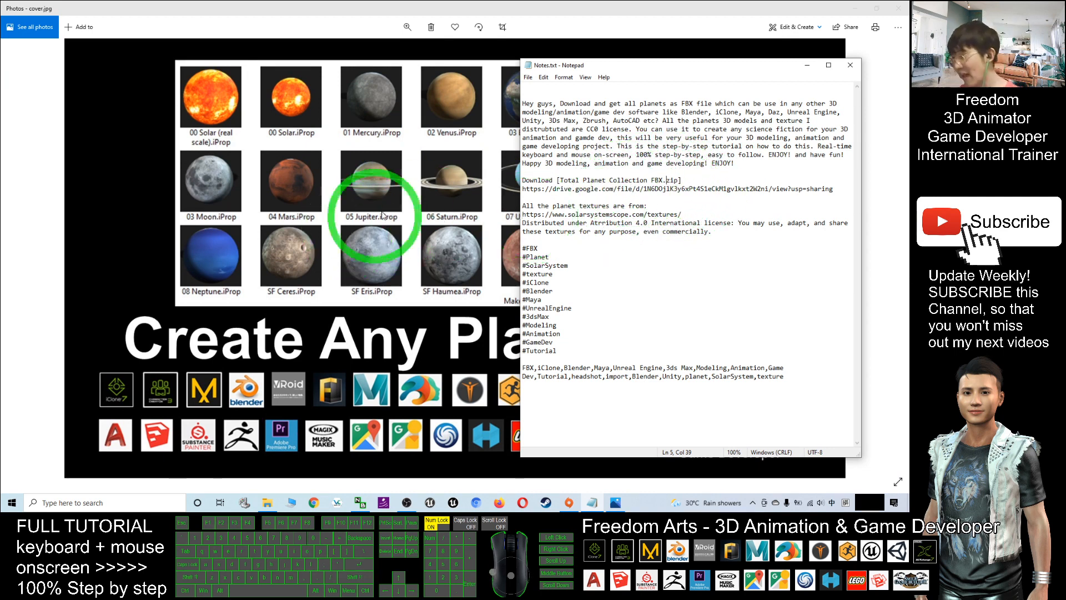
pyautogui.moveTo(577, 218)
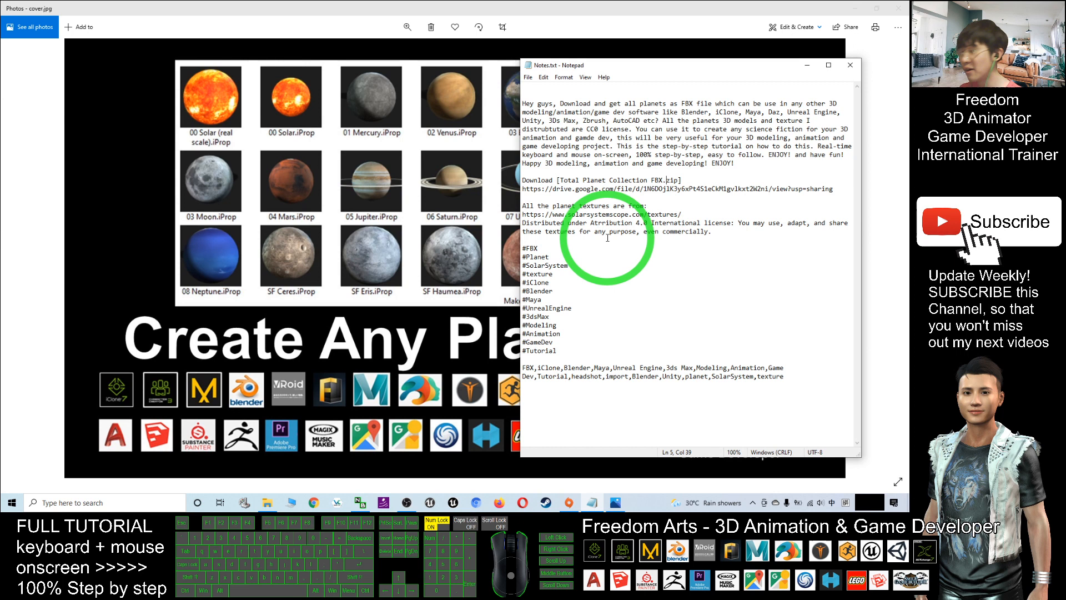
pyautogui.moveTo(666, 259)
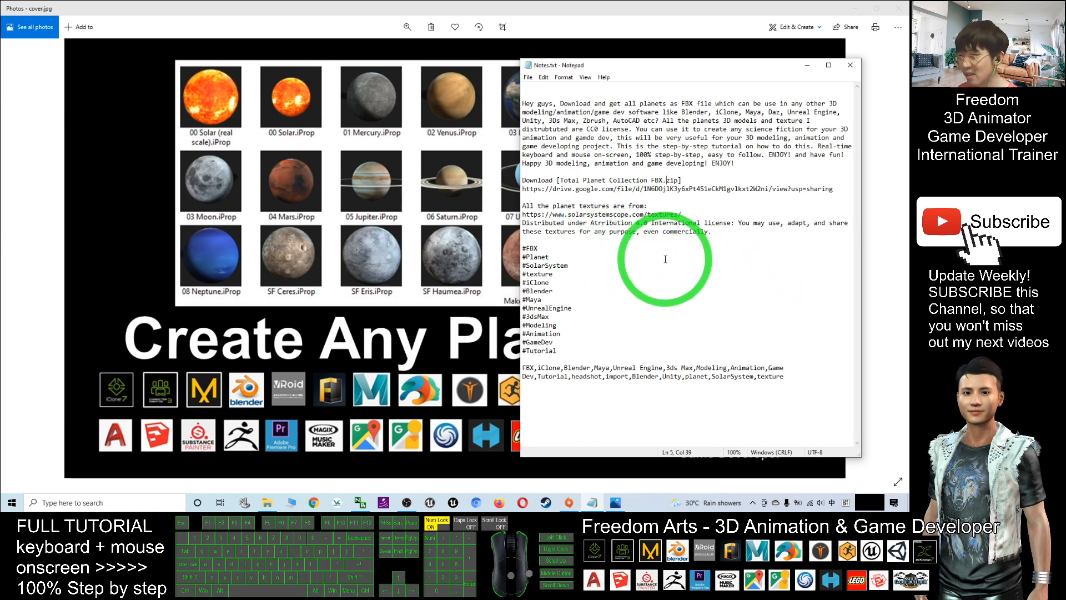
pyautogui.moveTo(759, 233)
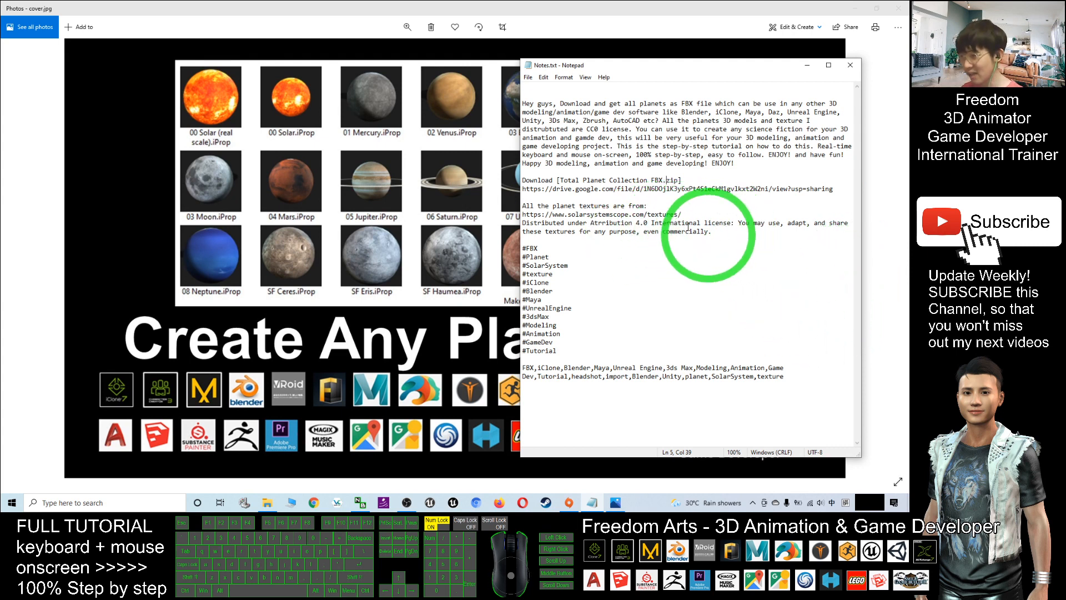
# Select the download link text in Notes.txt, then close Notepad
pyautogui.doubleClick(608, 215)
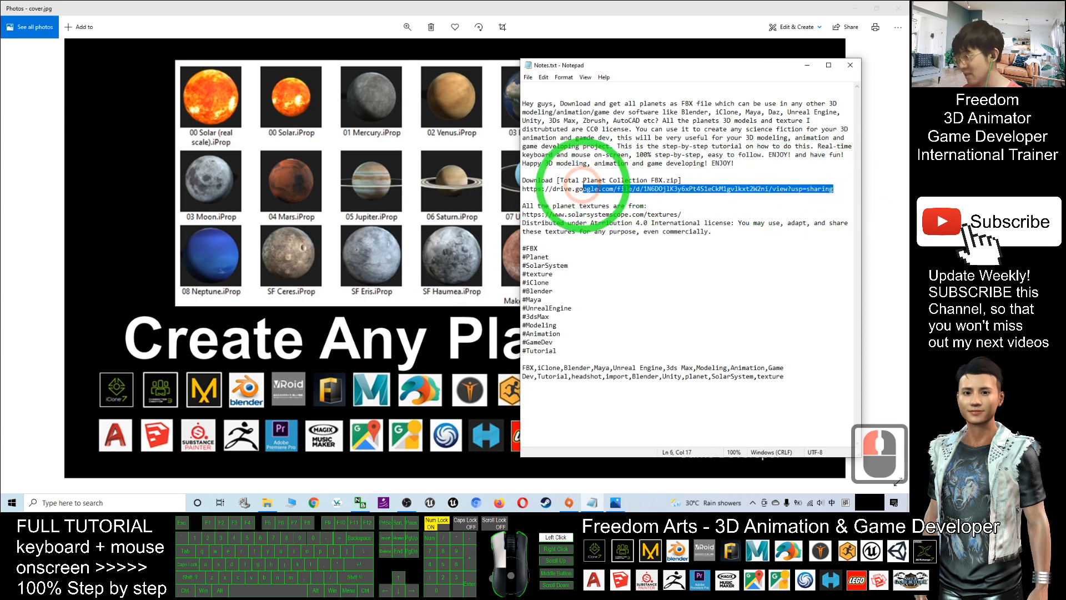
pyautogui.click(850, 64)
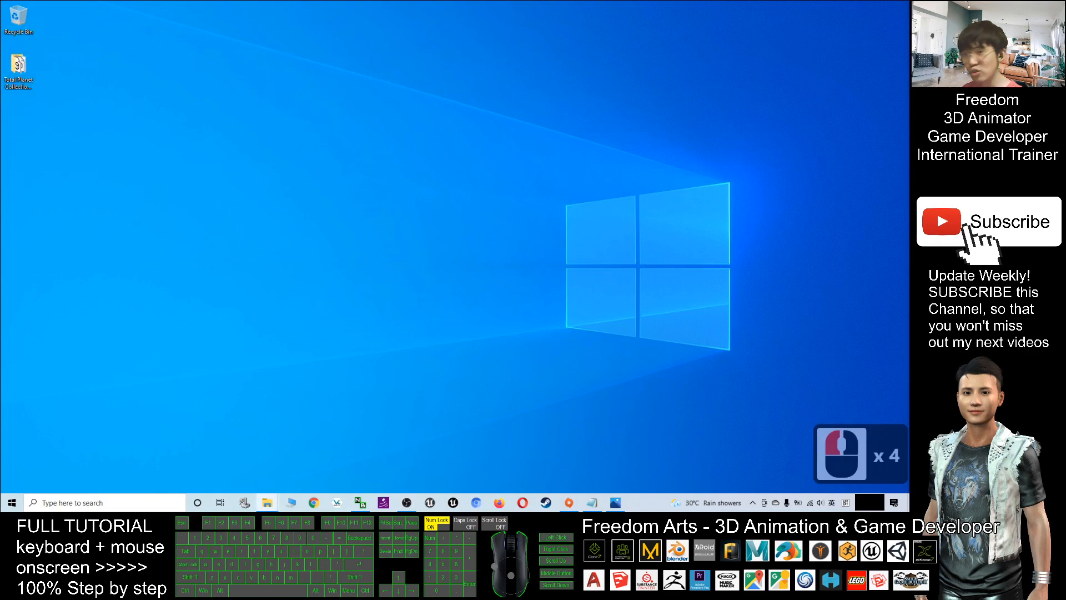
# From the Total Planet Collection FBX folder, preview 00 Solar.fbx and 01 Mercury.fbx
pyautogui.doubleClick(19, 66)
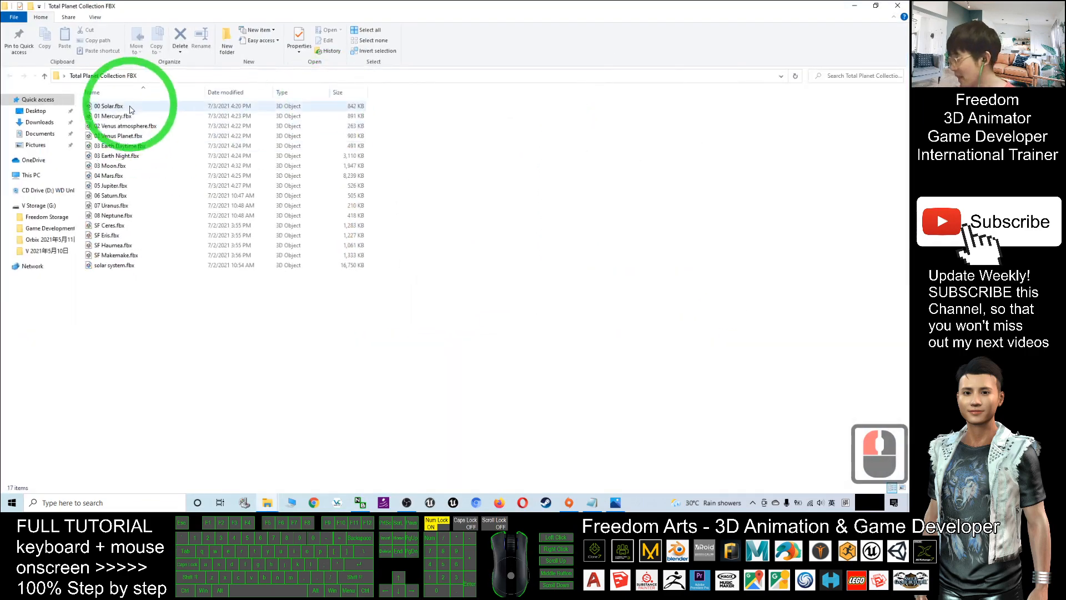
pyautogui.doubleClick(109, 106)
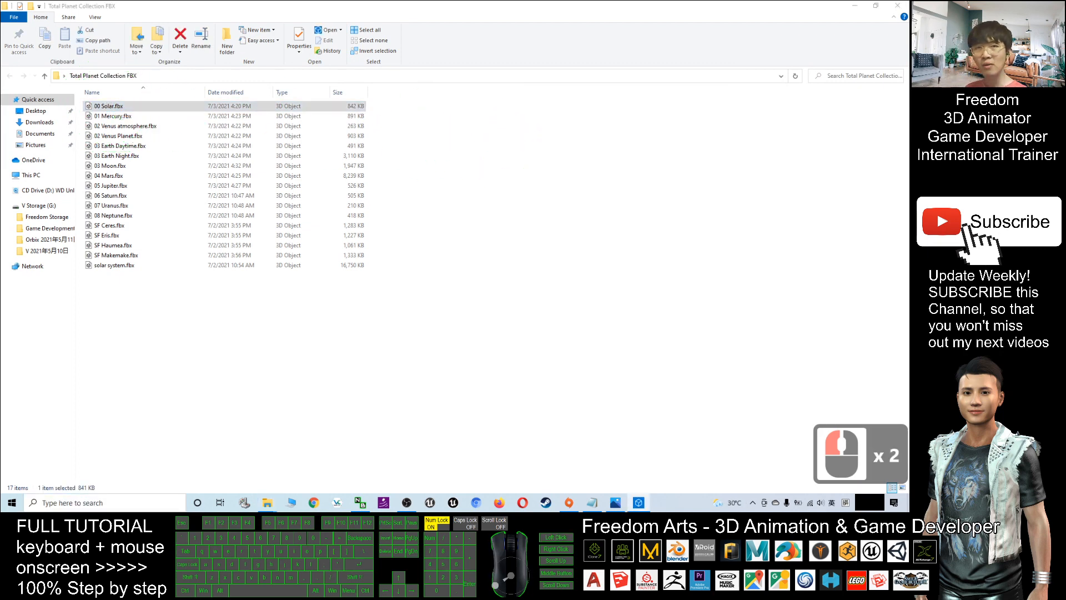
pyautogui.doubleClick(110, 105)
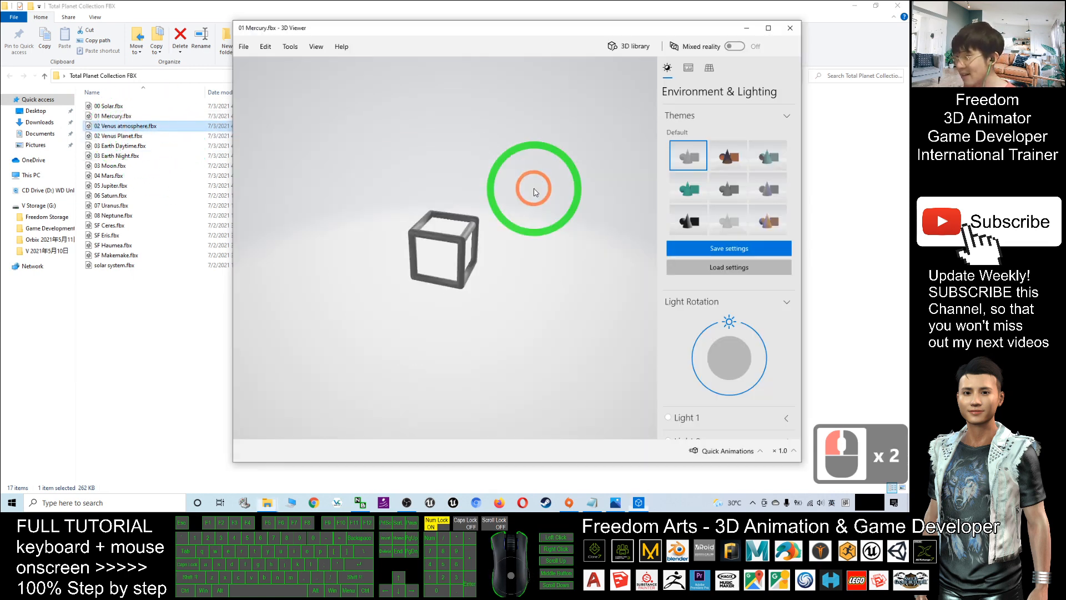
# Preview 02 Venus atmosphere.fbx, 02 Venus Planet.fbx and 03 Earth Daytime.fbx in turn
pyautogui.doubleClick(126, 126)
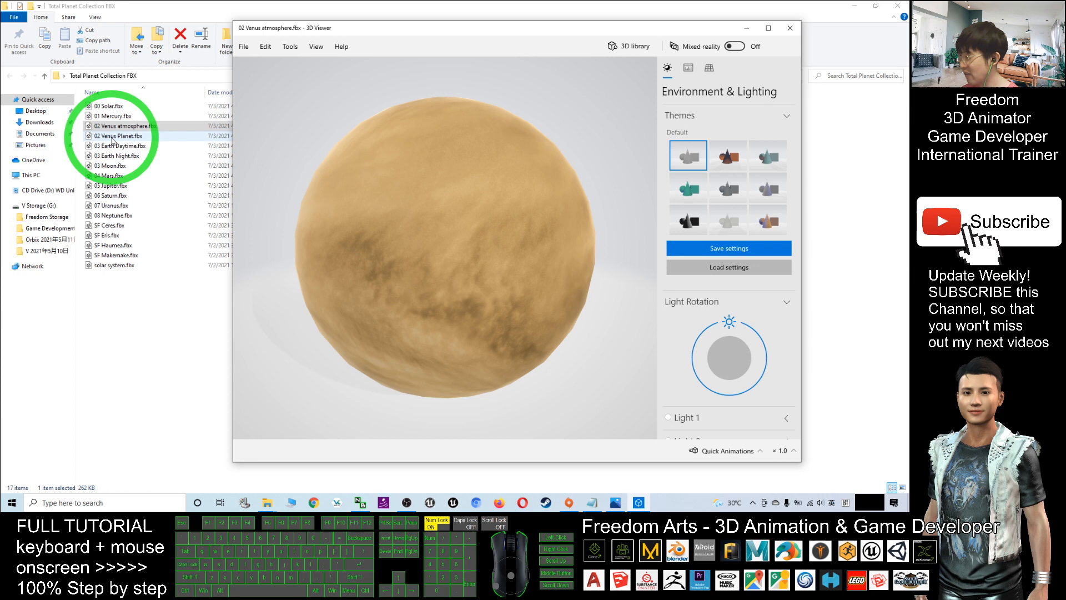
pyautogui.doubleClick(118, 135)
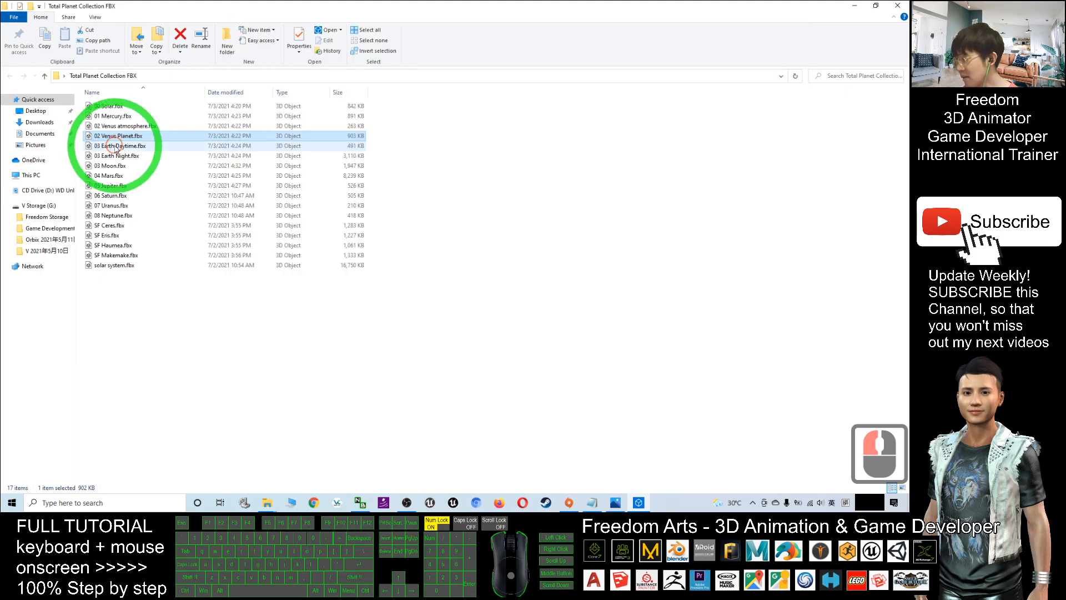
pyautogui.doubleClick(120, 145)
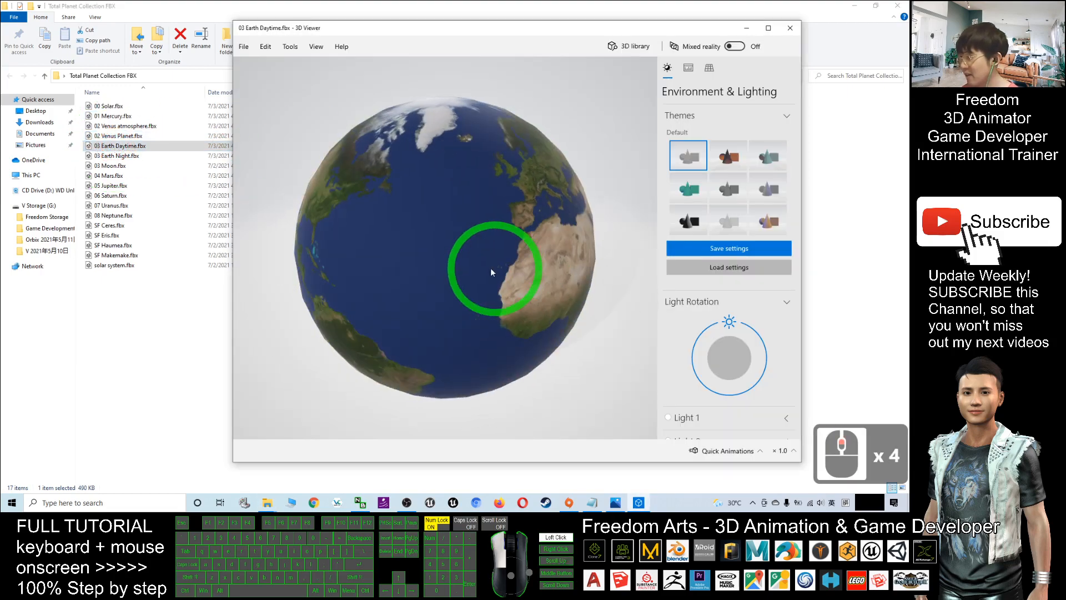
# Preview 03 Earth Night.fbx in 3D Viewer
pyautogui.click(790, 28)
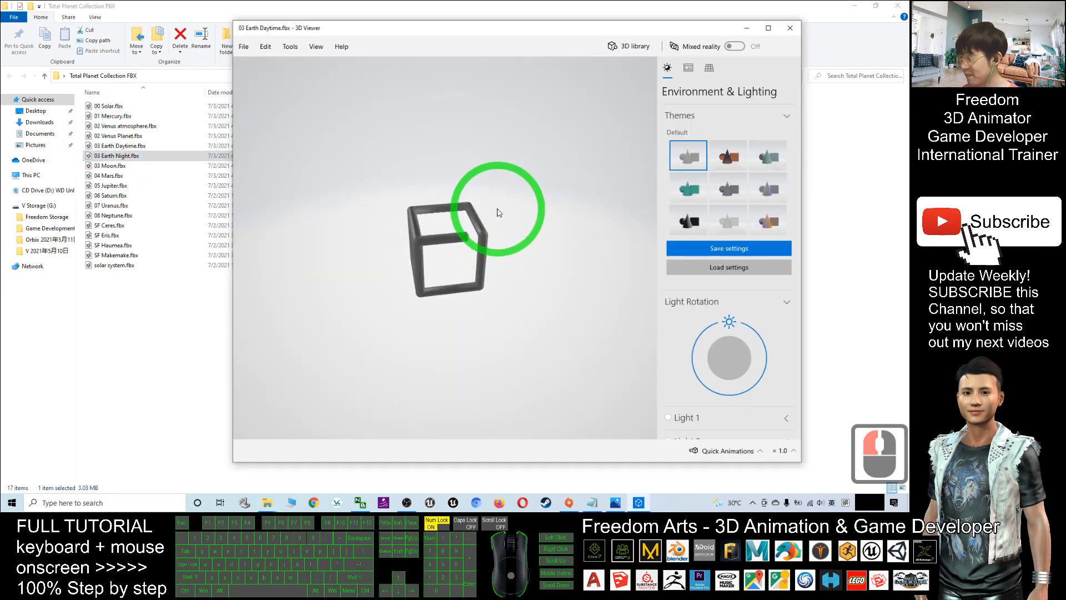
pyautogui.doubleClick(116, 155)
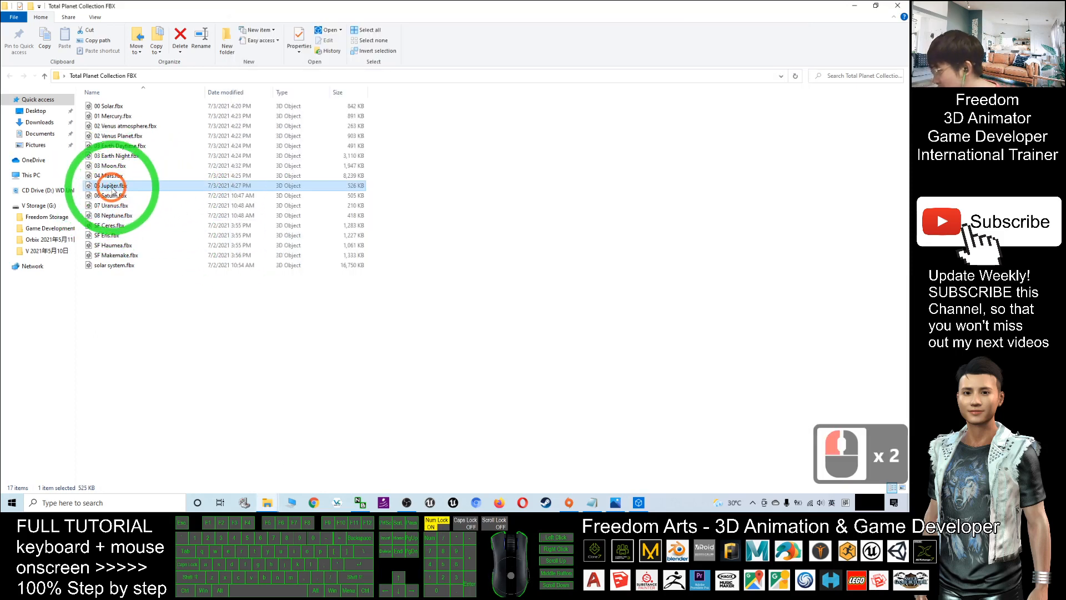
# Preview 05 Jupiter.fbx, 06 Saturn.fbx and 07 Uranus.fbx in turn
pyautogui.doubleClick(110, 185)
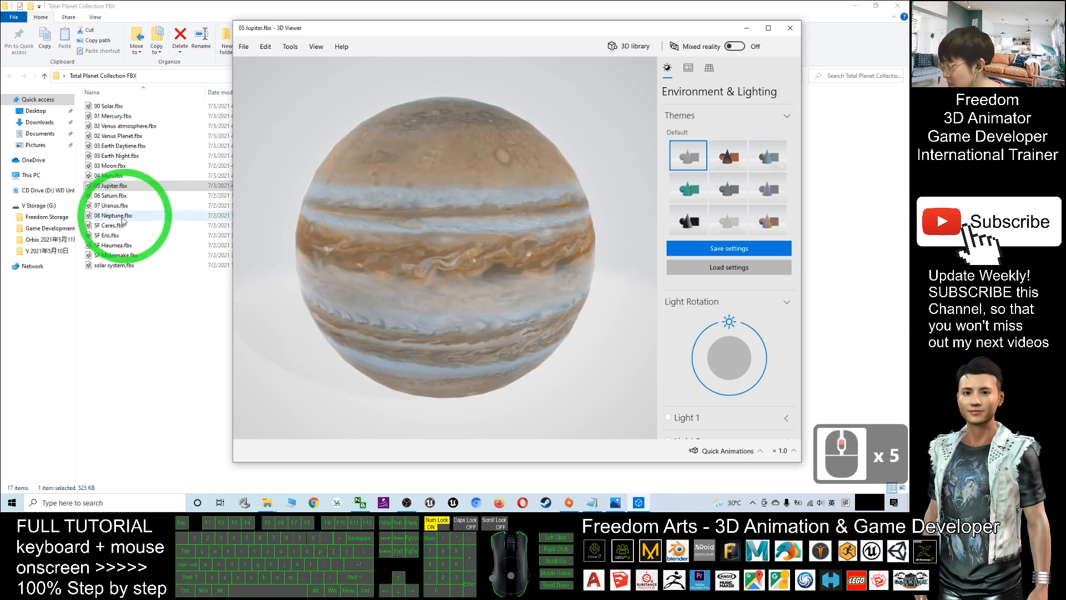
pyautogui.click(111, 196)
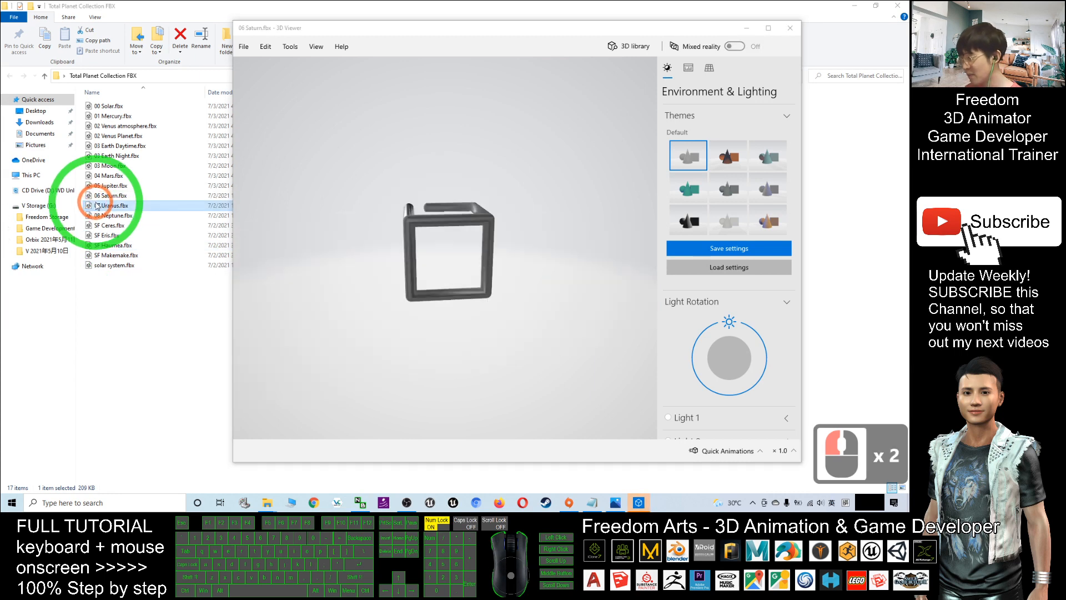
pyautogui.click(113, 204)
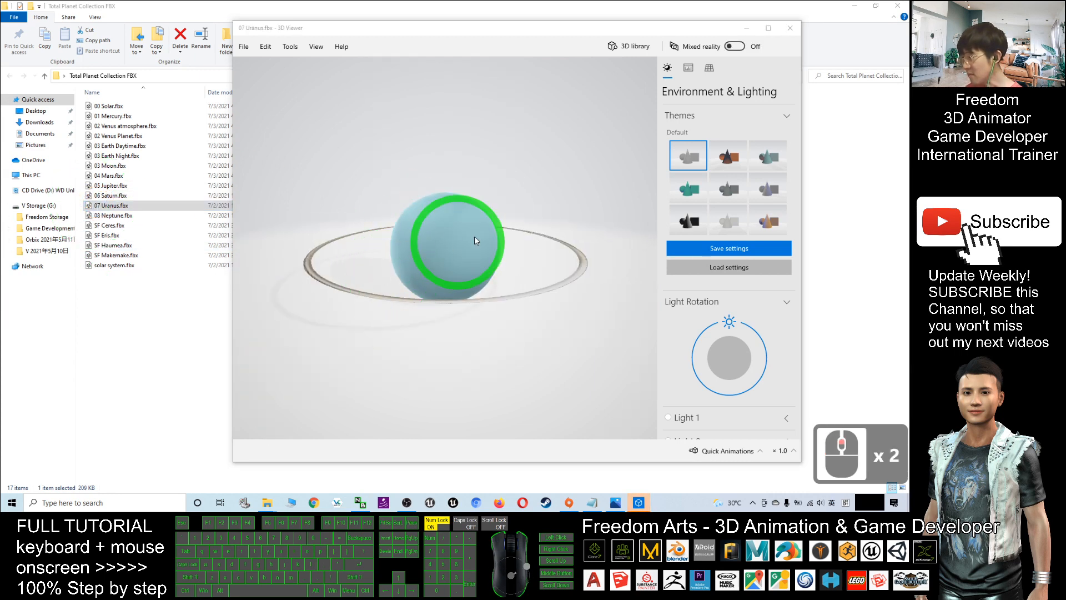
# Preview SF Ceres.fbx and SF Eris.fbx, zooming in on Eris's surface
pyautogui.click(111, 225)
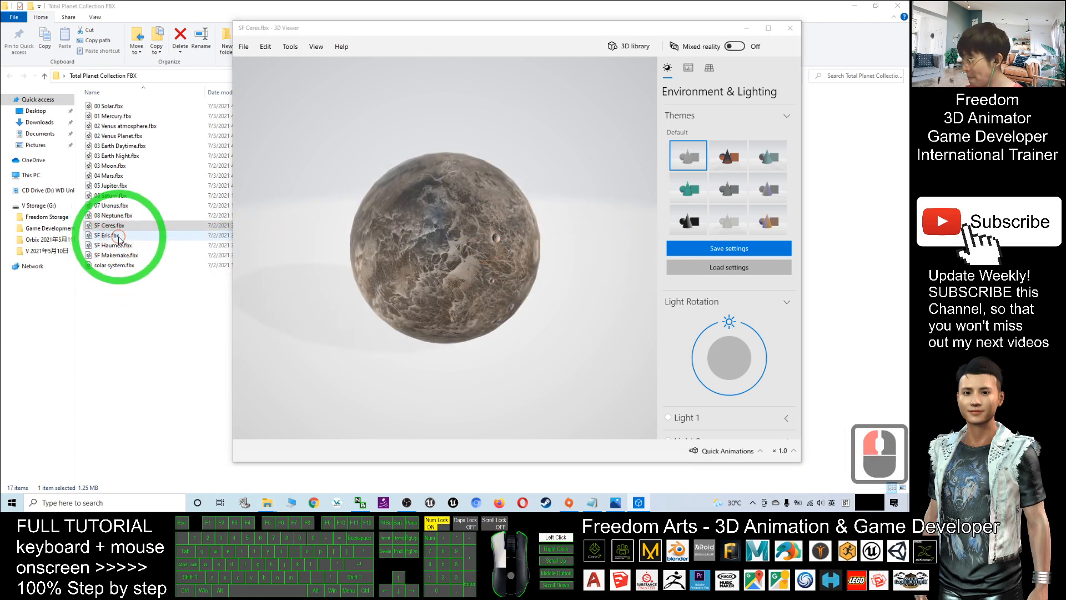
pyautogui.click(109, 234)
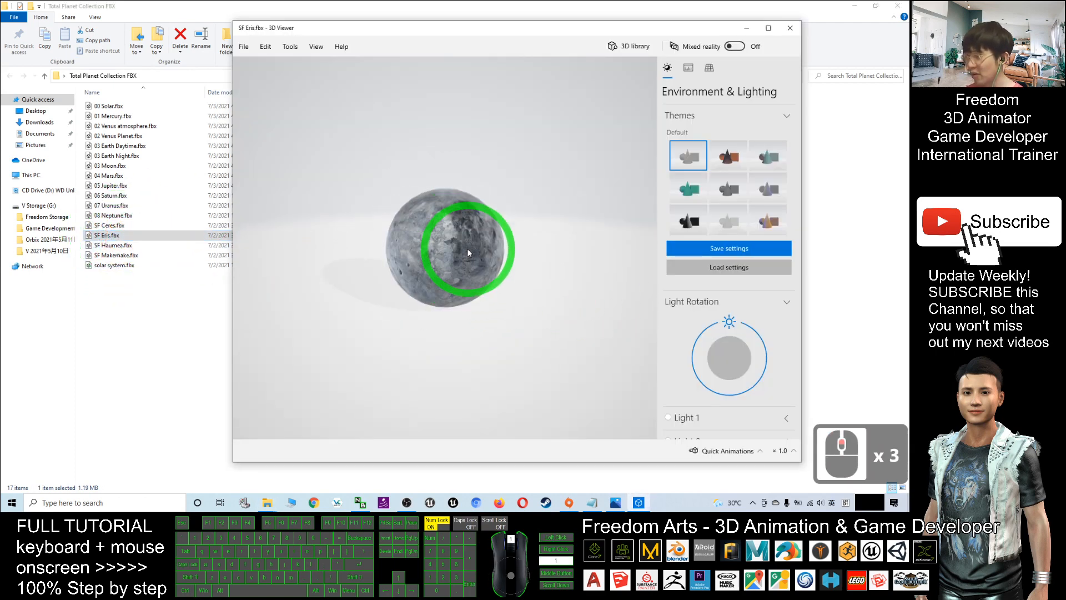
pyautogui.scroll(3)
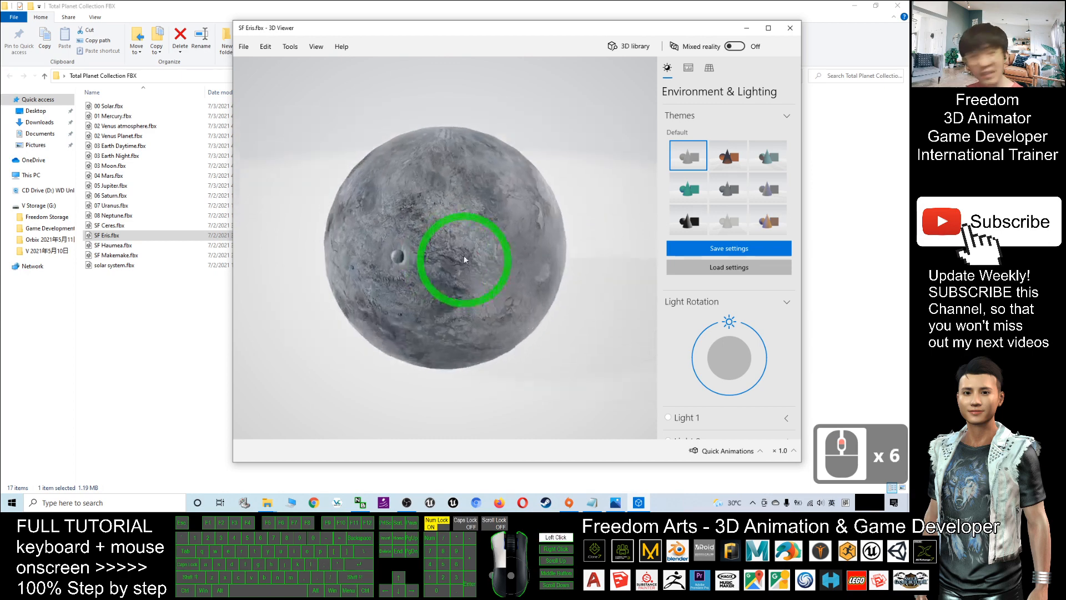